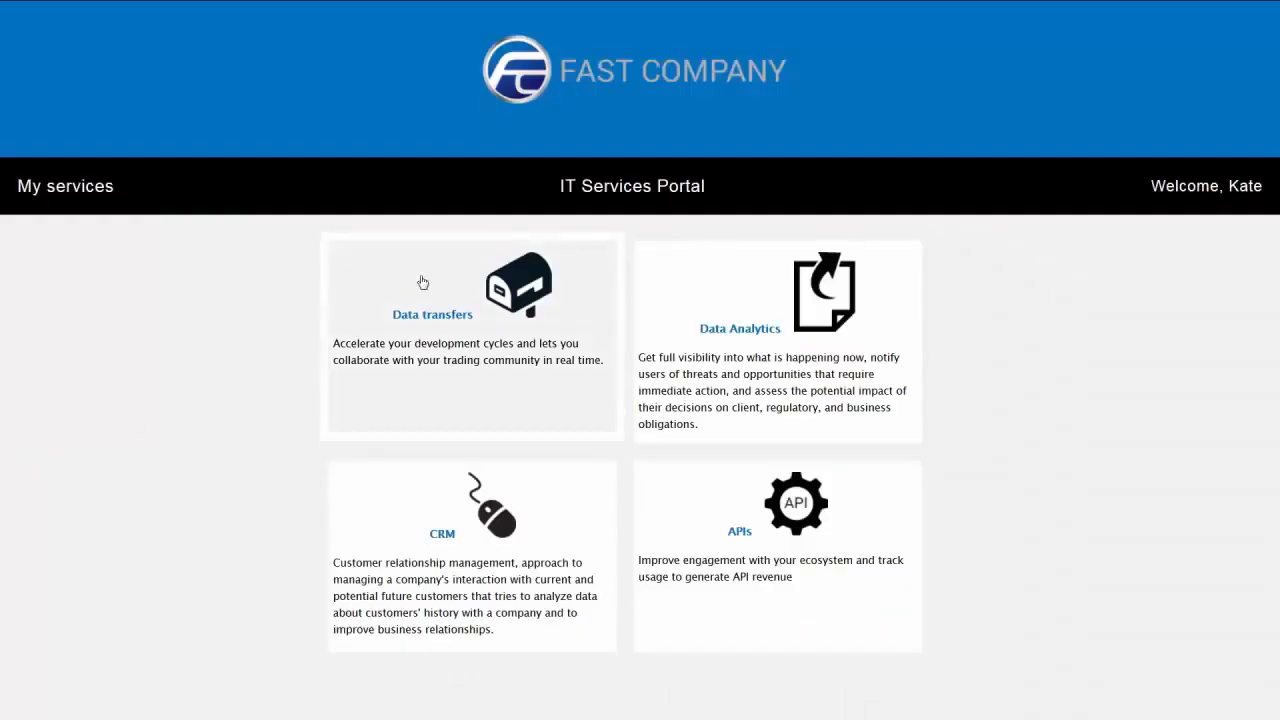
pyautogui.moveTo(437, 324)
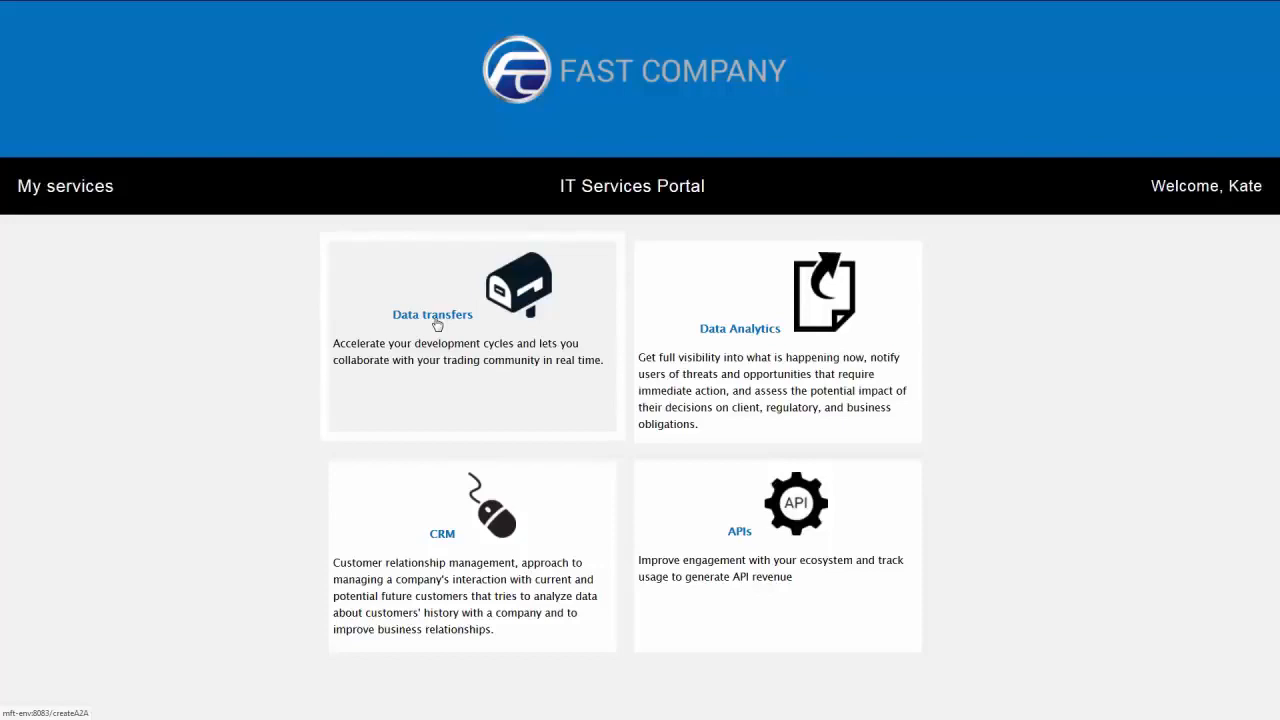
# Open the Data transfers service to get the blank A2A flow request form.
pyautogui.click(432, 314)
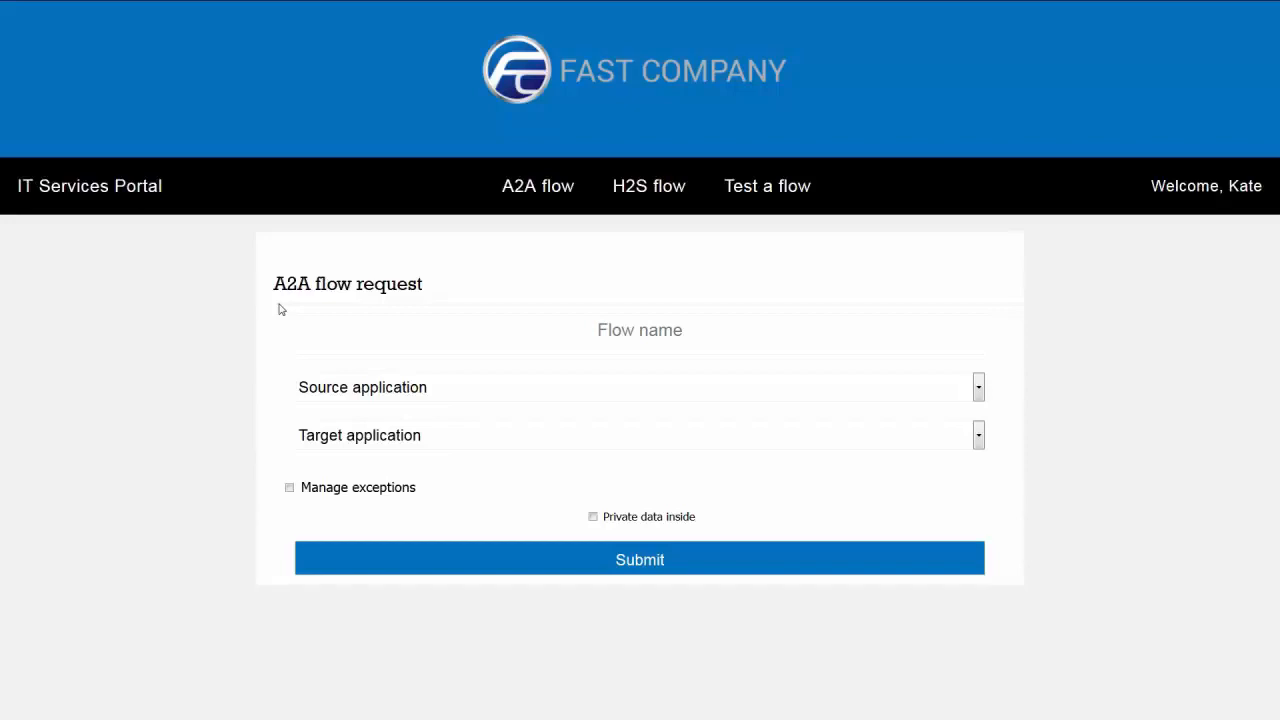
pyautogui.moveTo(767, 255)
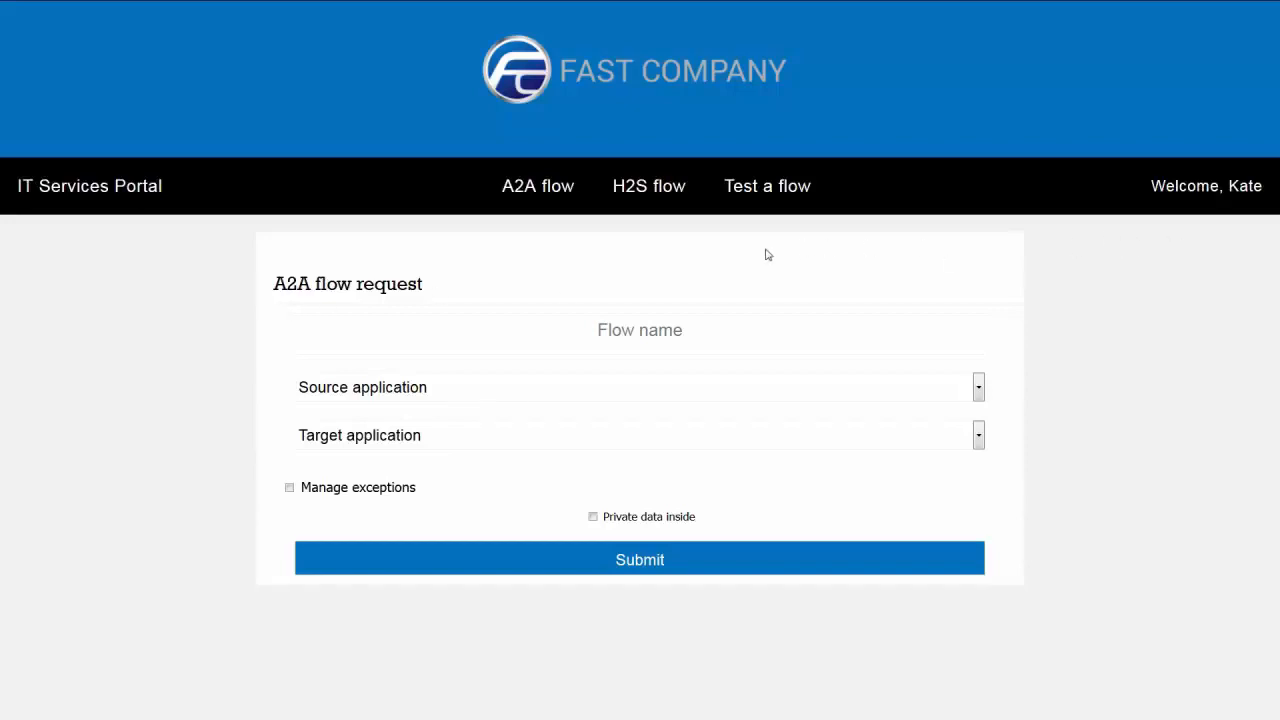
pyautogui.moveTo(537, 186)
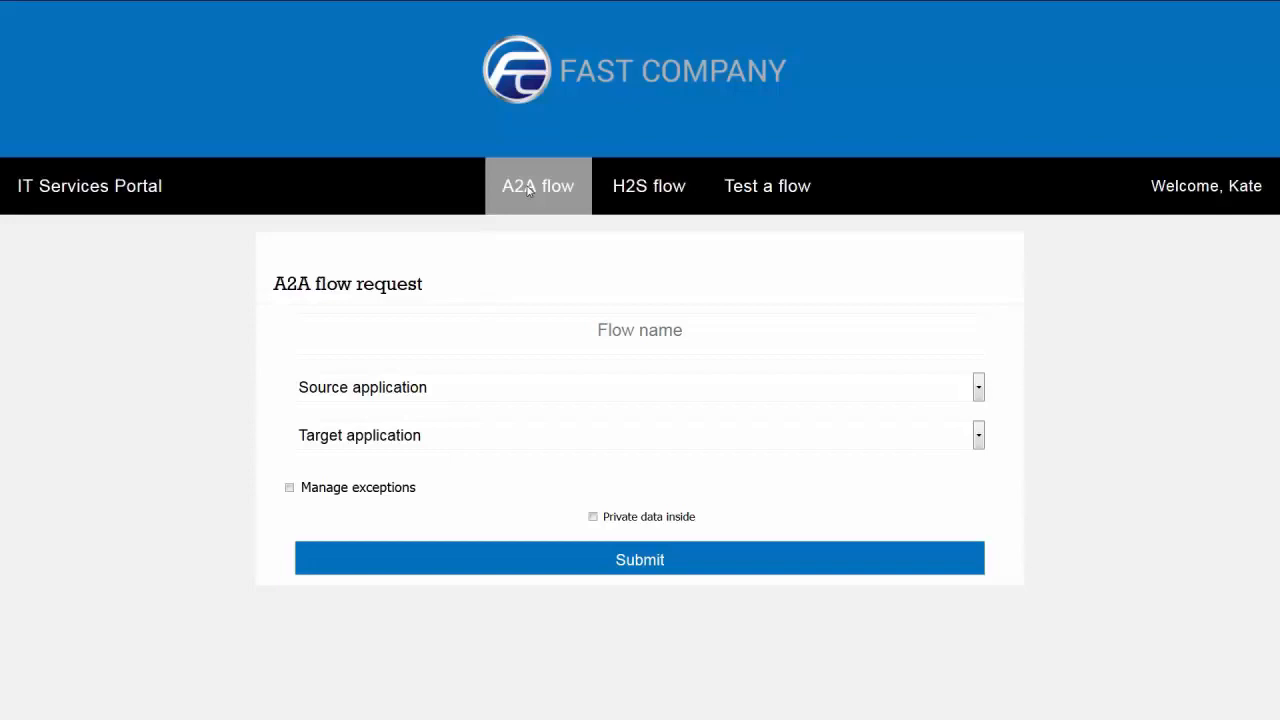
pyautogui.moveTo(504, 296)
pyautogui.write('Payments')
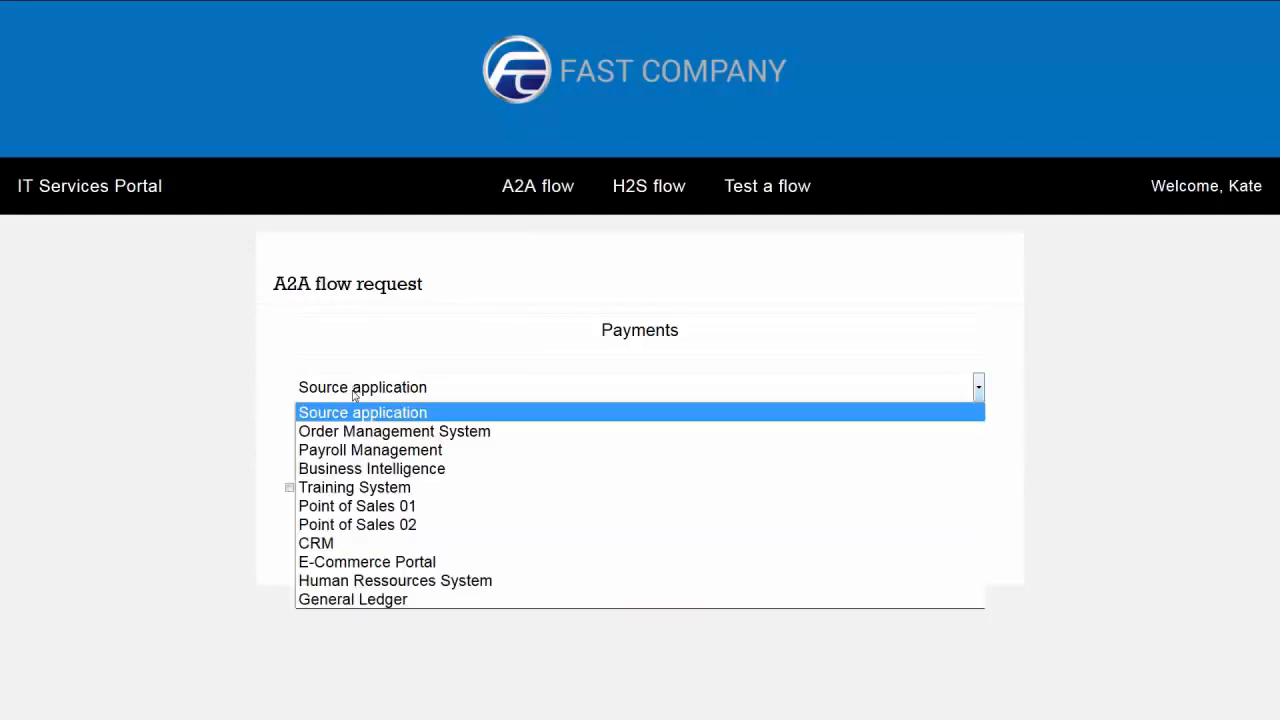
# Request the Payments flow from Order Management System to General Ledger and submit it.
pyautogui.click(394, 431)
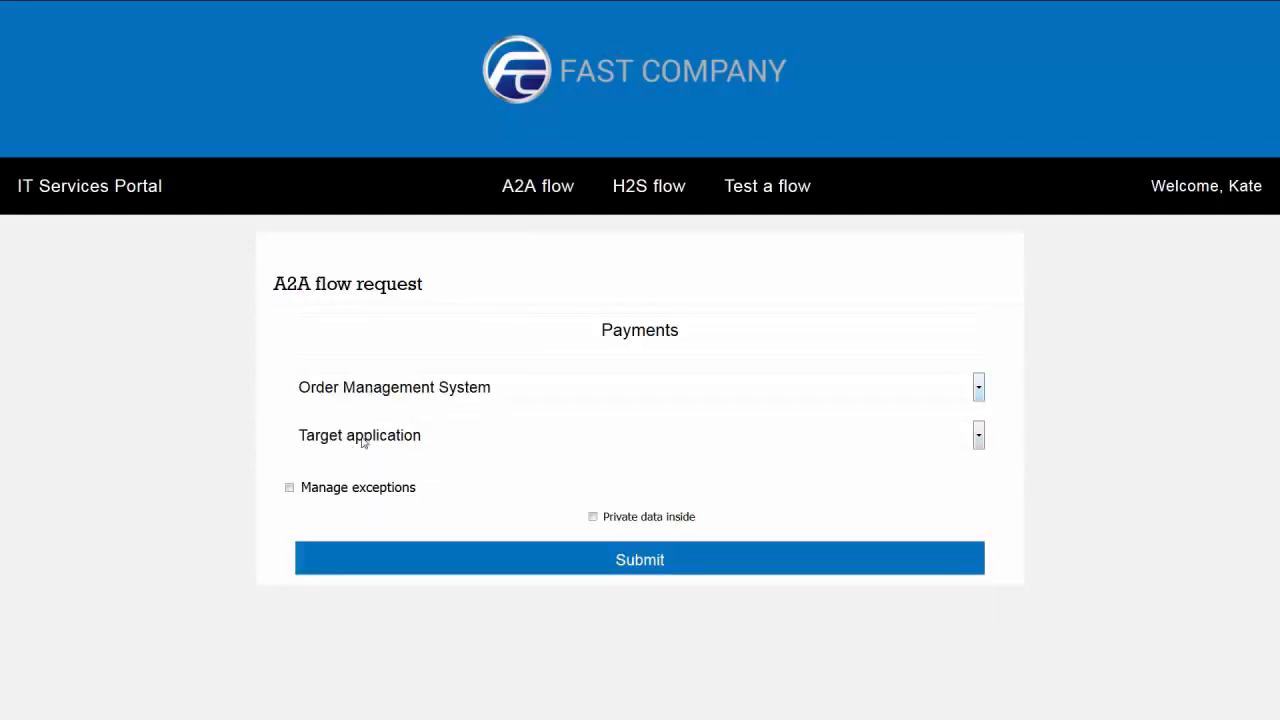
pyautogui.click(977, 435)
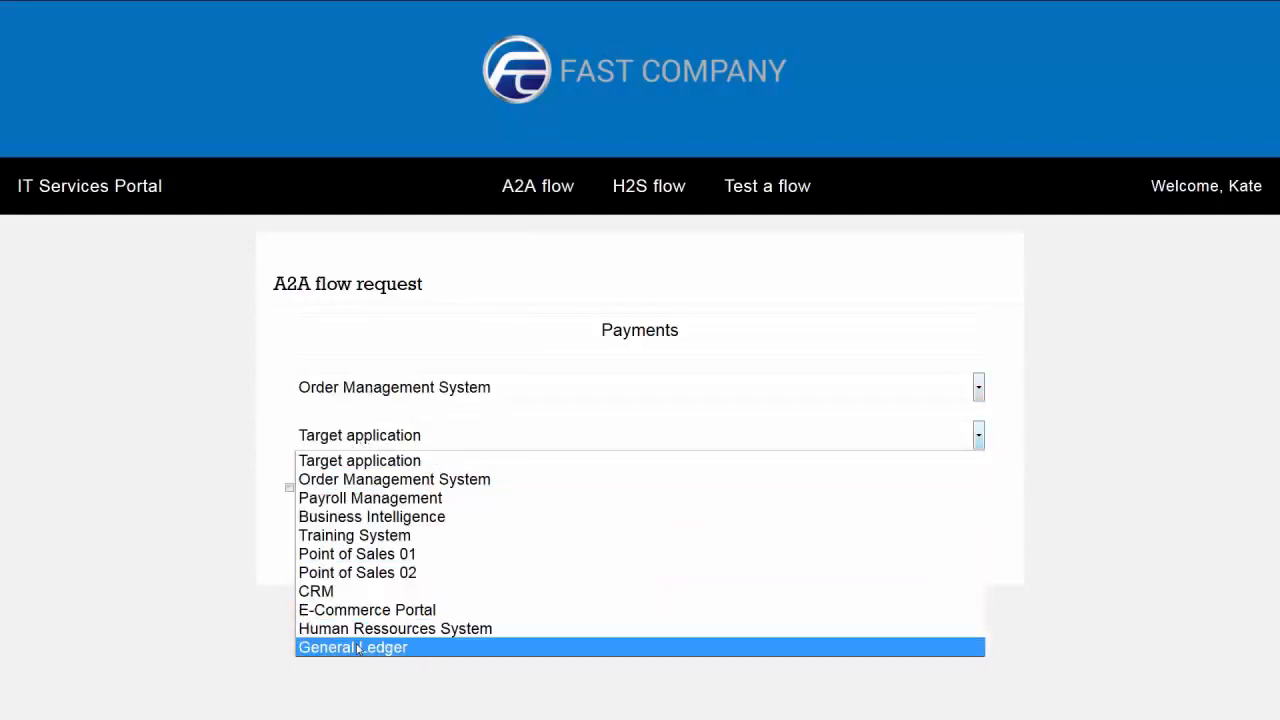
pyautogui.click(352, 647)
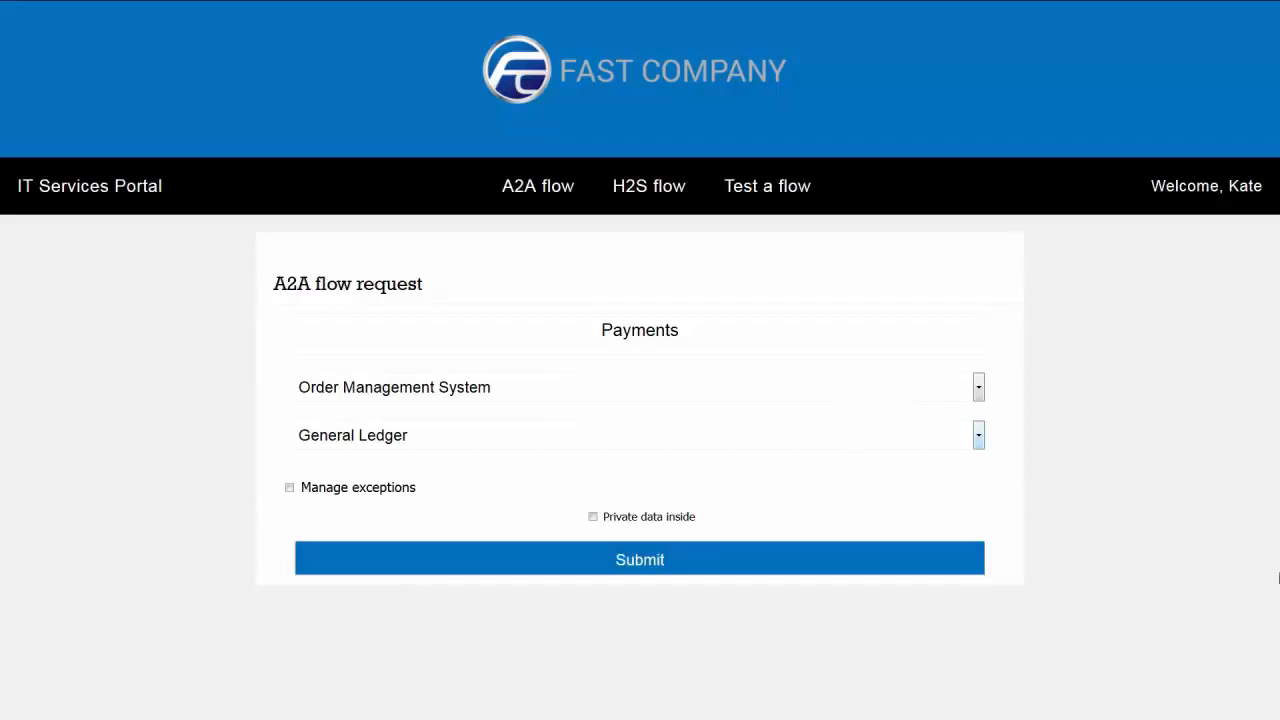
pyautogui.click(639, 559)
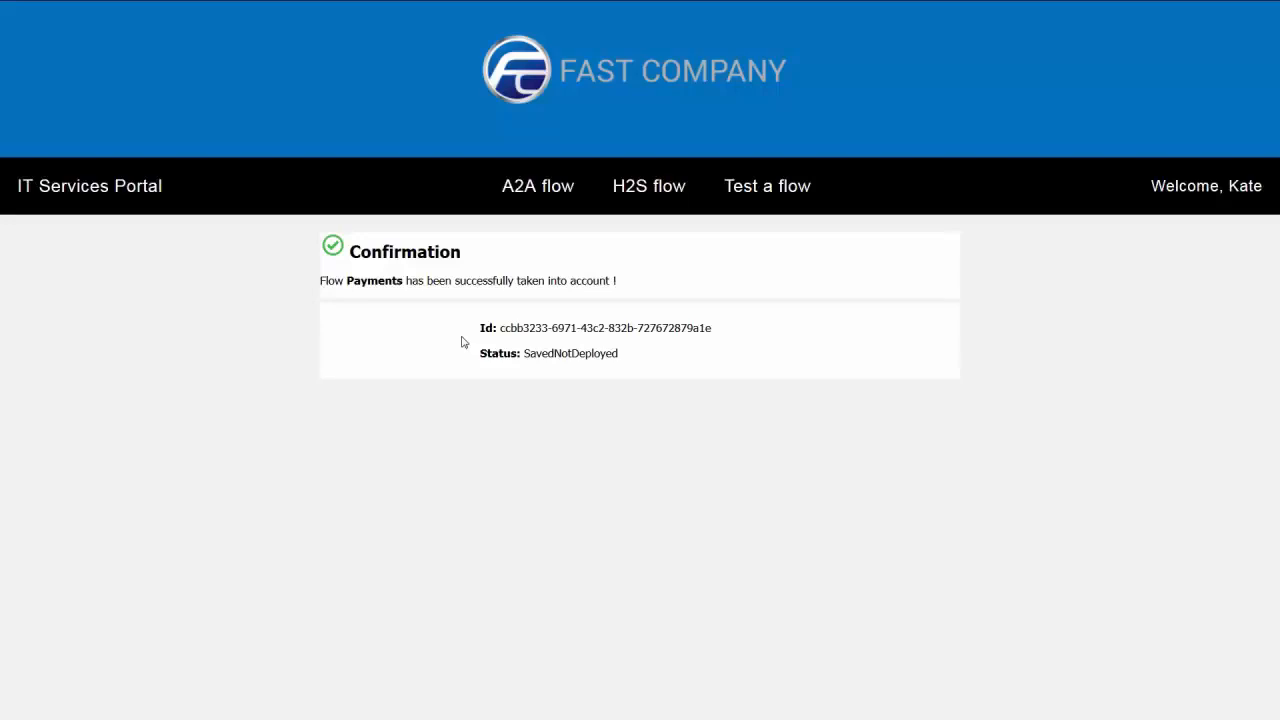
pyautogui.moveTo(485, 347)
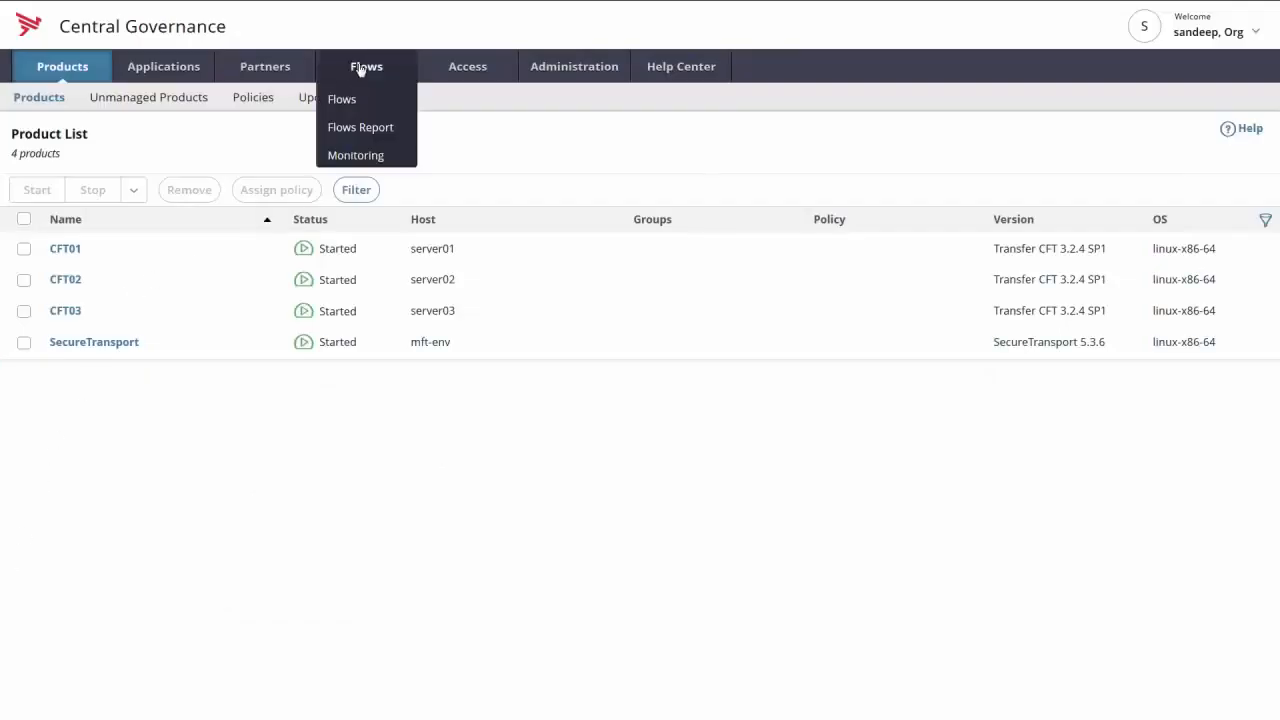
# Open the Payments flow from the Central Governance flow list.
pyautogui.click(342, 98)
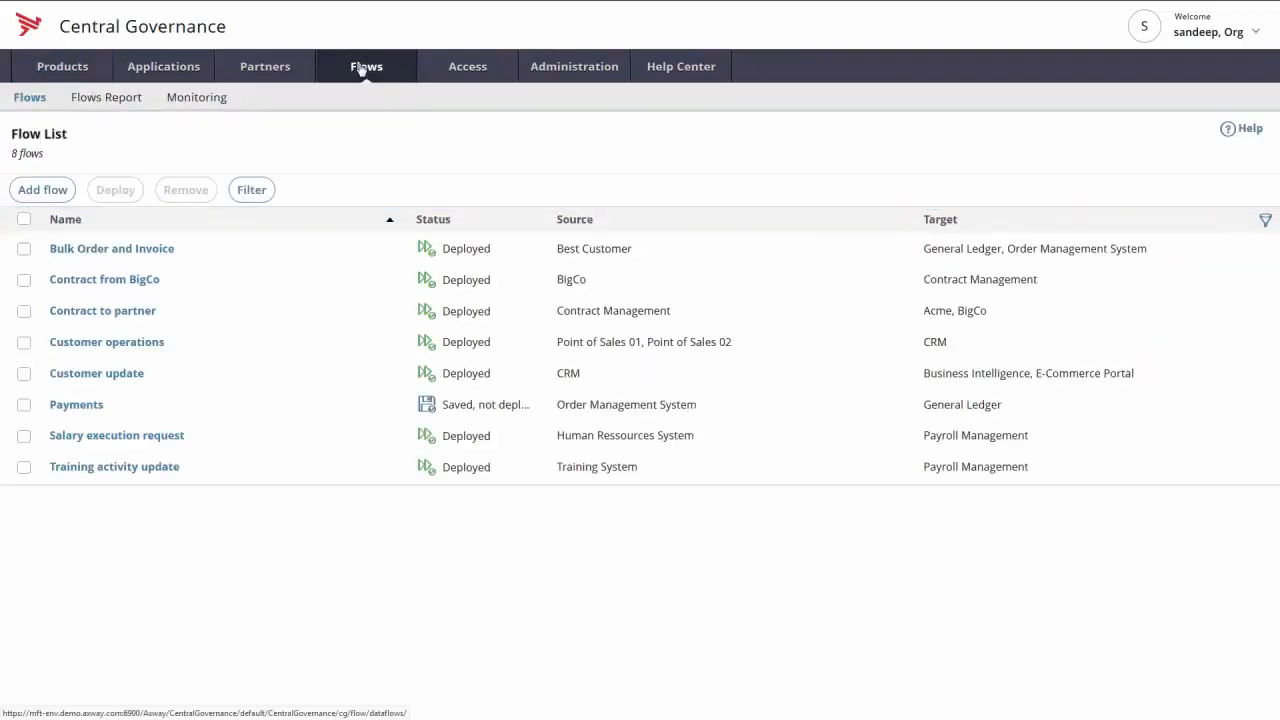
pyautogui.moveTo(485, 404)
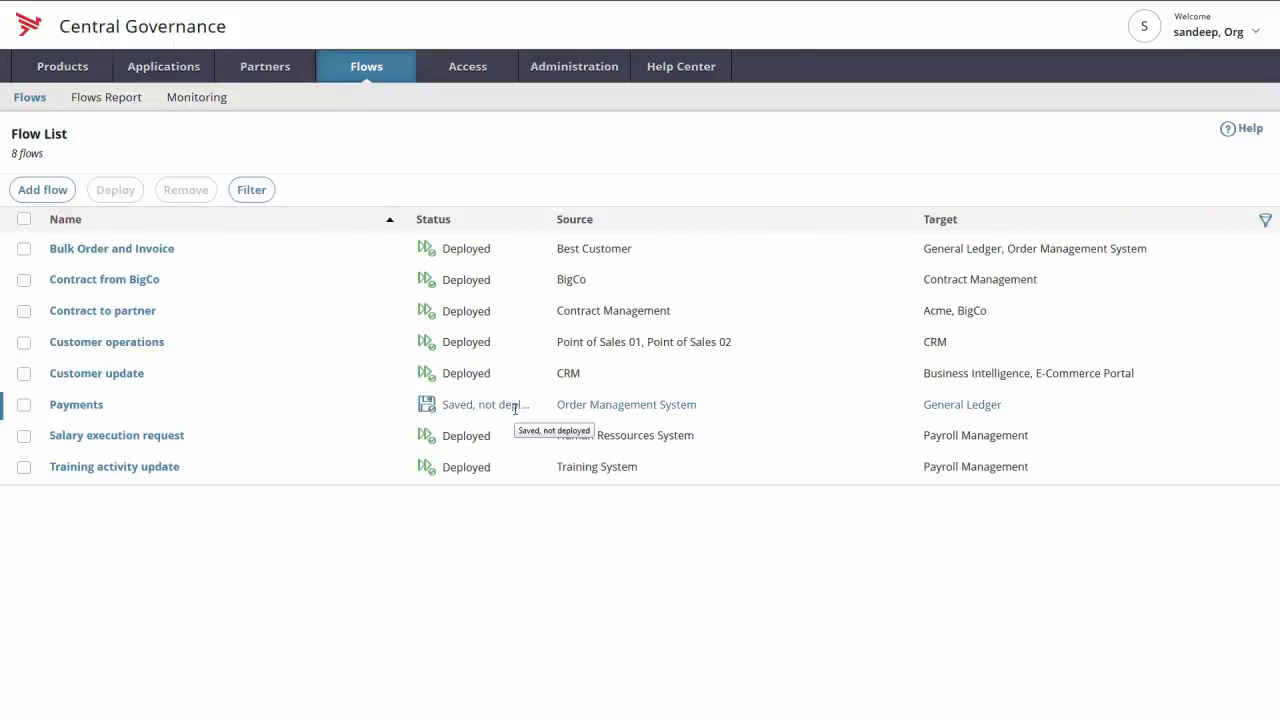
pyautogui.click(76, 404)
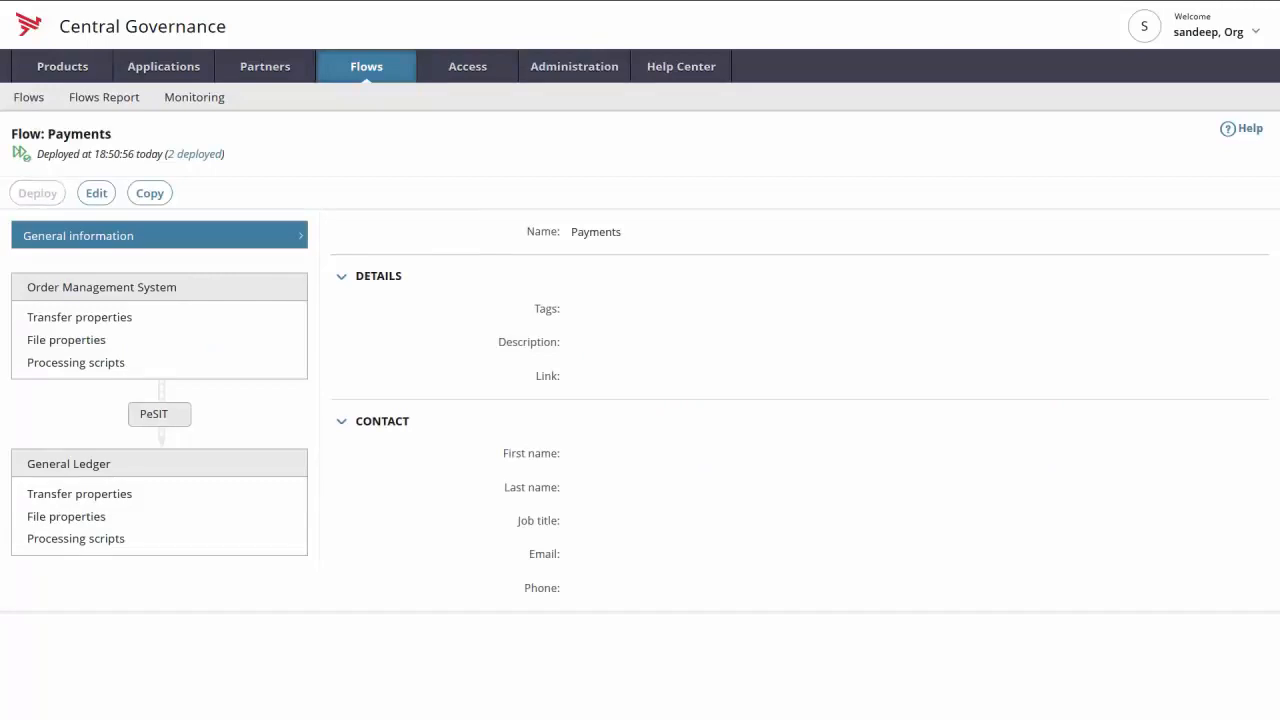
pyautogui.moveTo(400, 87)
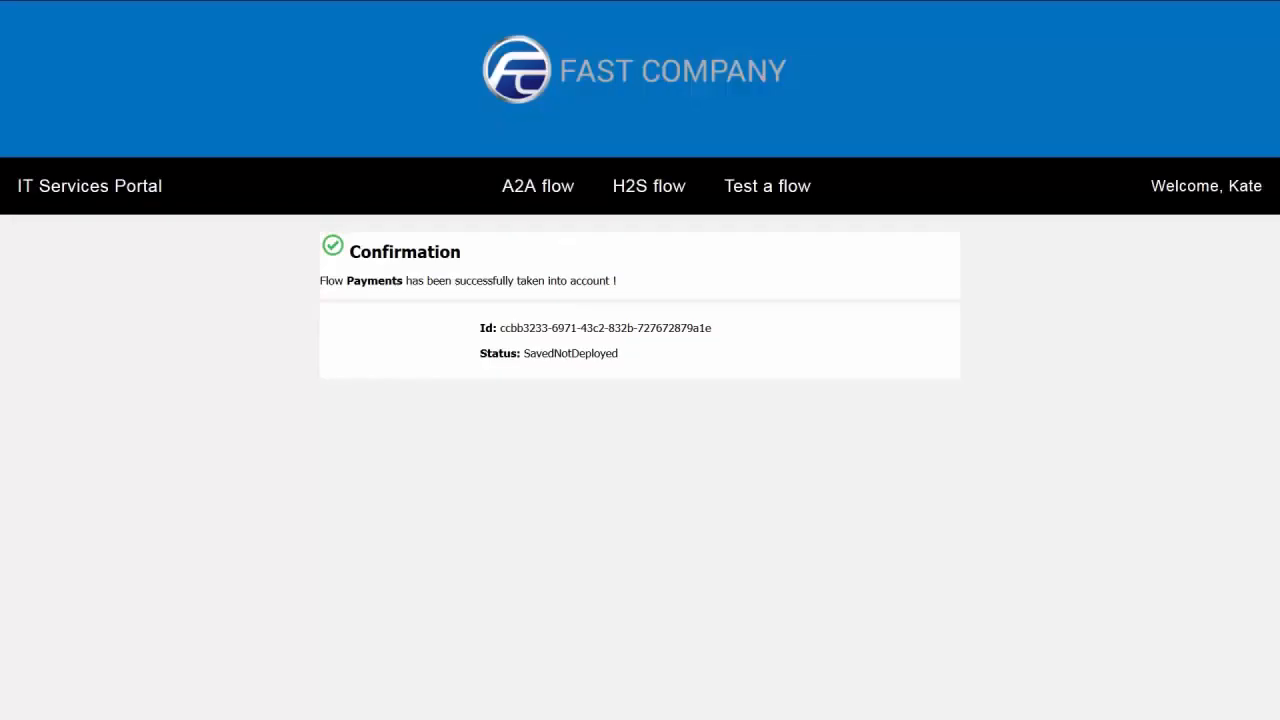
pyautogui.moveTo(767, 186)
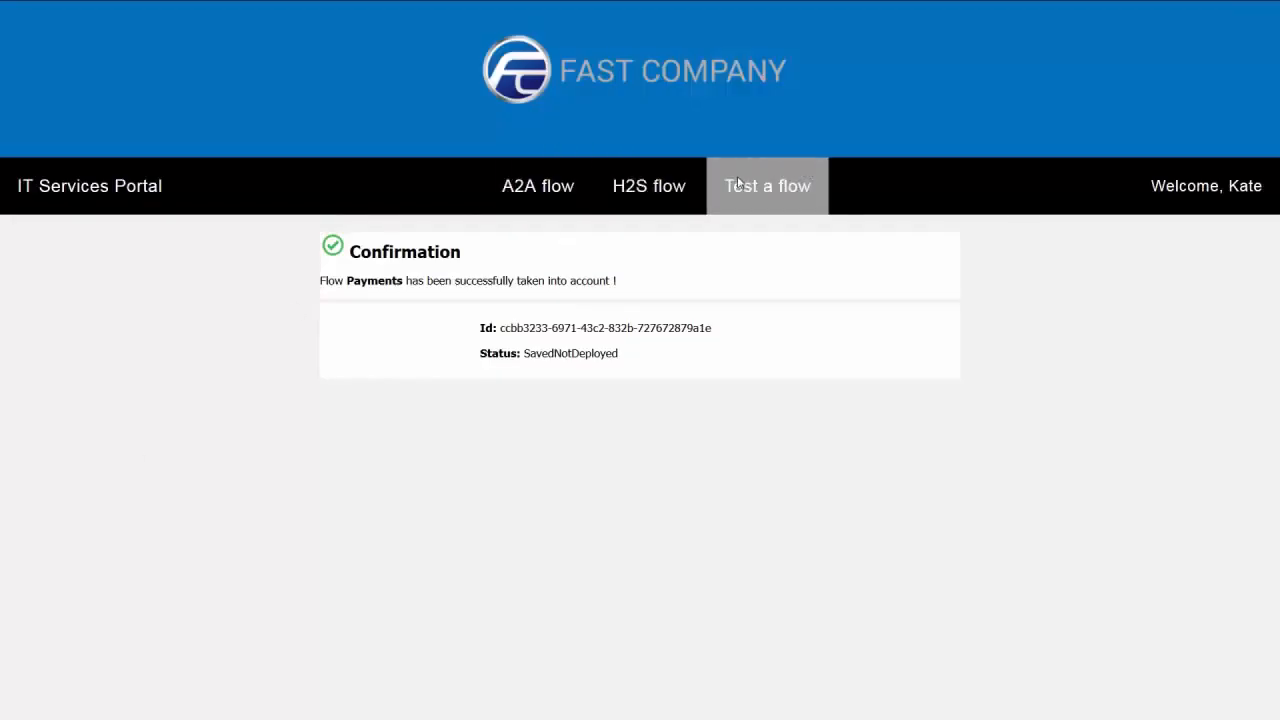
pyautogui.moveTo(757, 195)
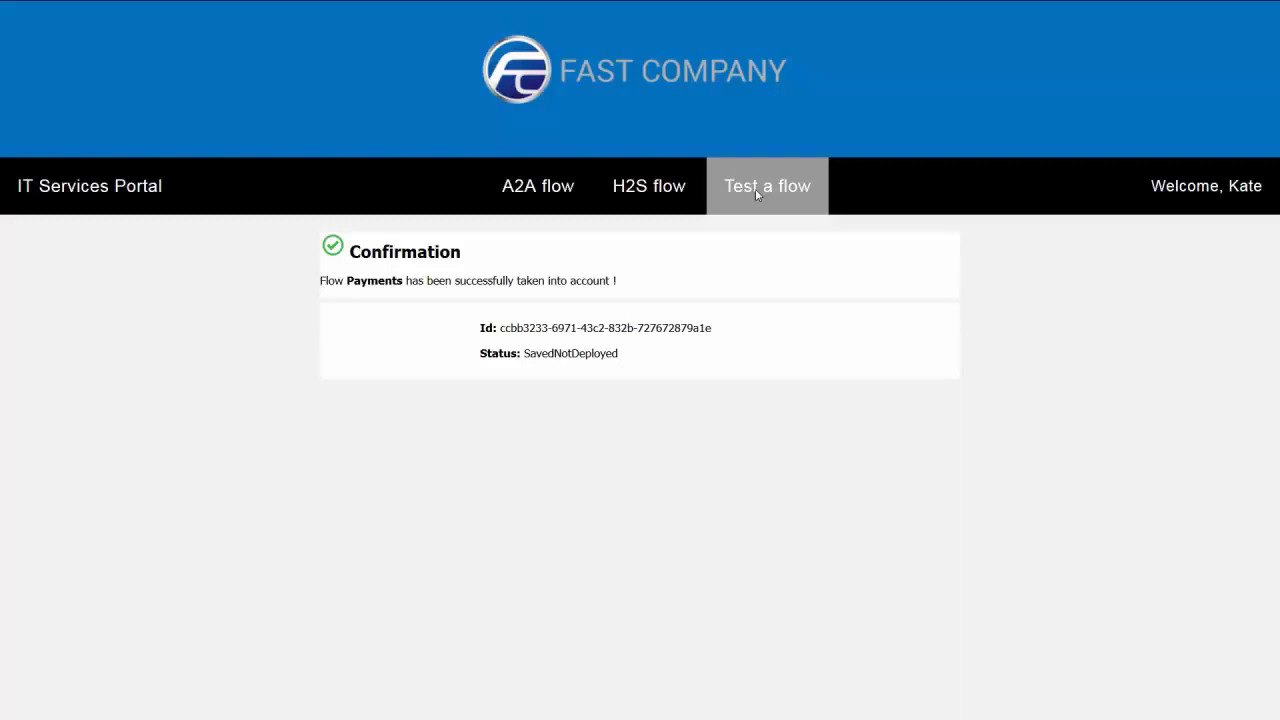
# Submit a test of the Payments flow with file pub/FTEST.
pyautogui.click(767, 186)
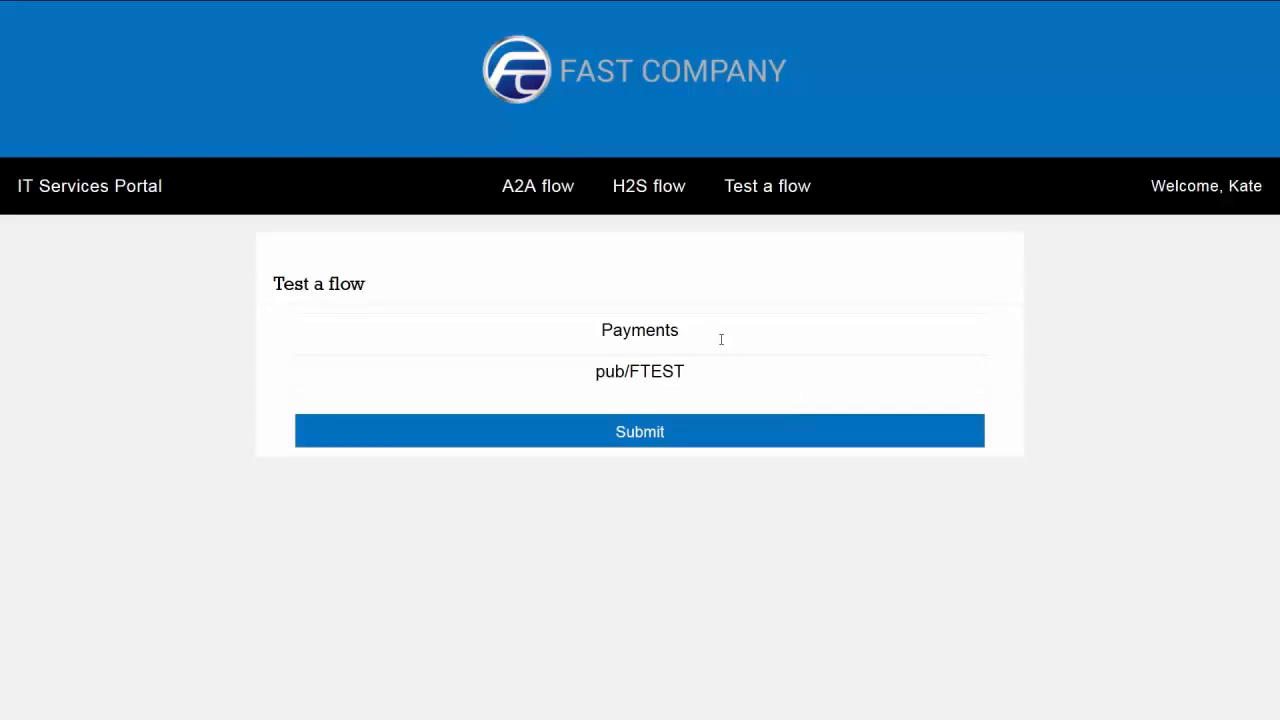
pyautogui.click(639, 431)
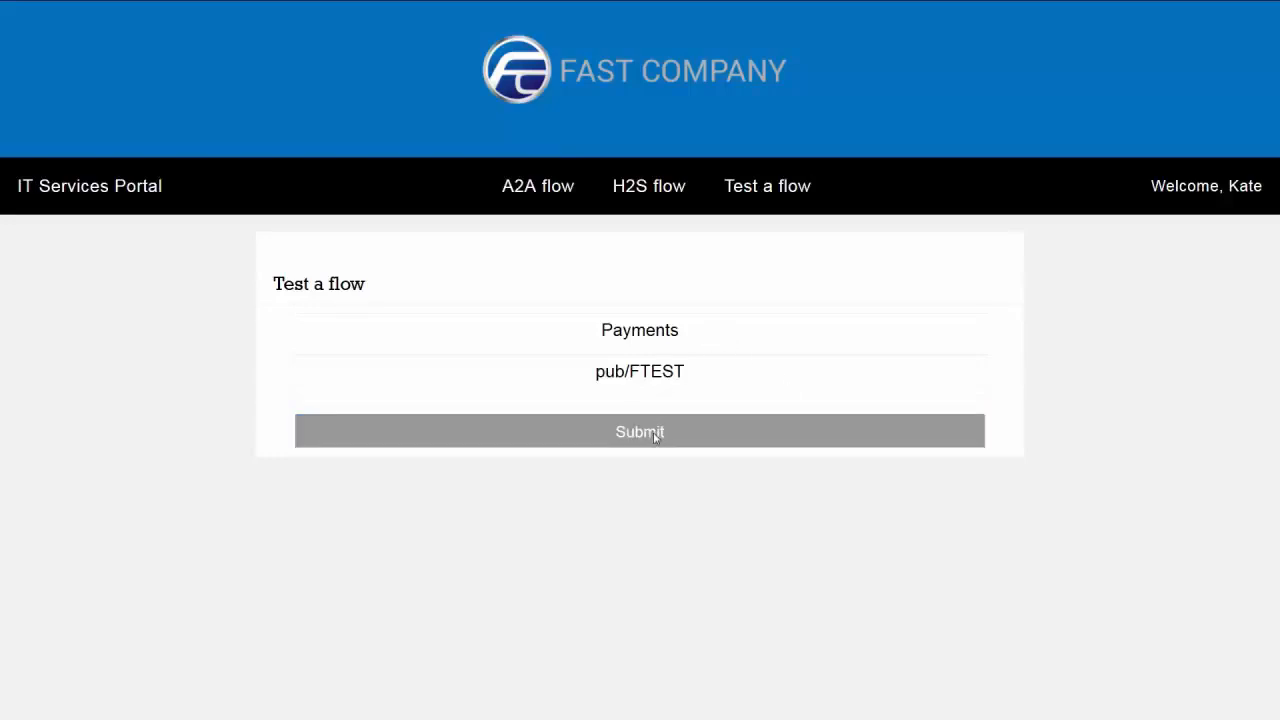
pyautogui.click(639, 431)
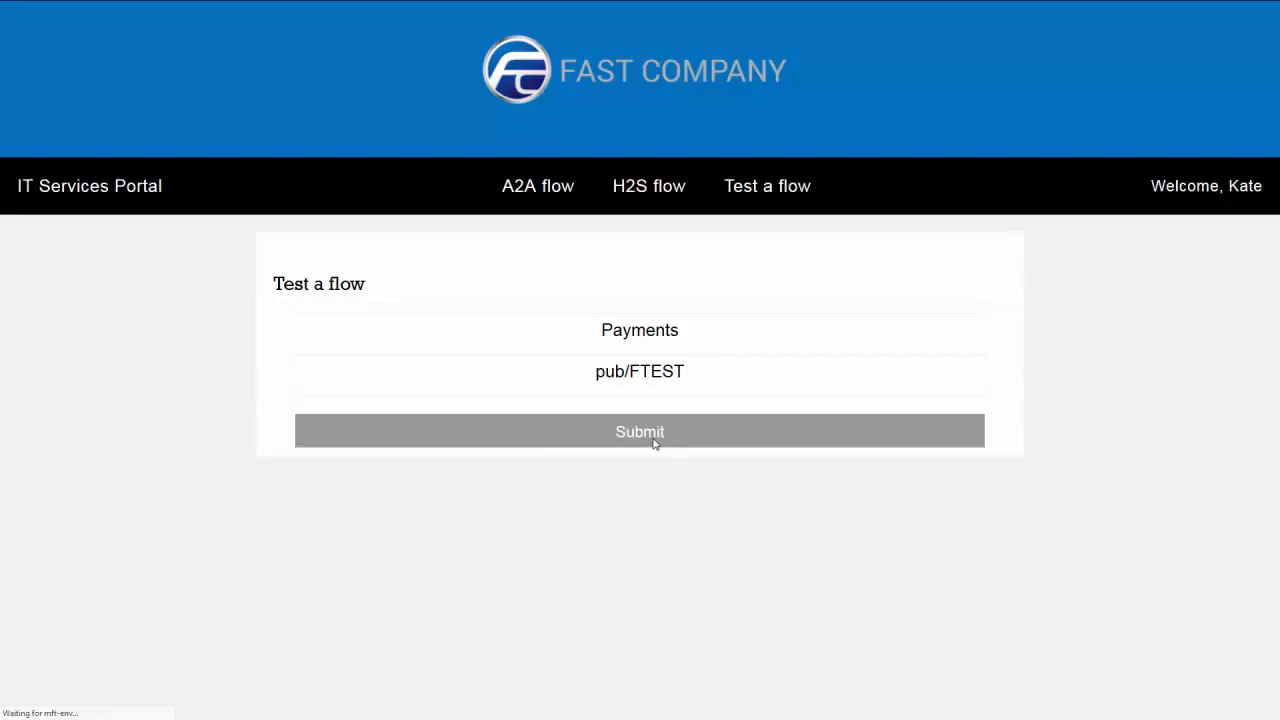
pyautogui.click(639, 431)
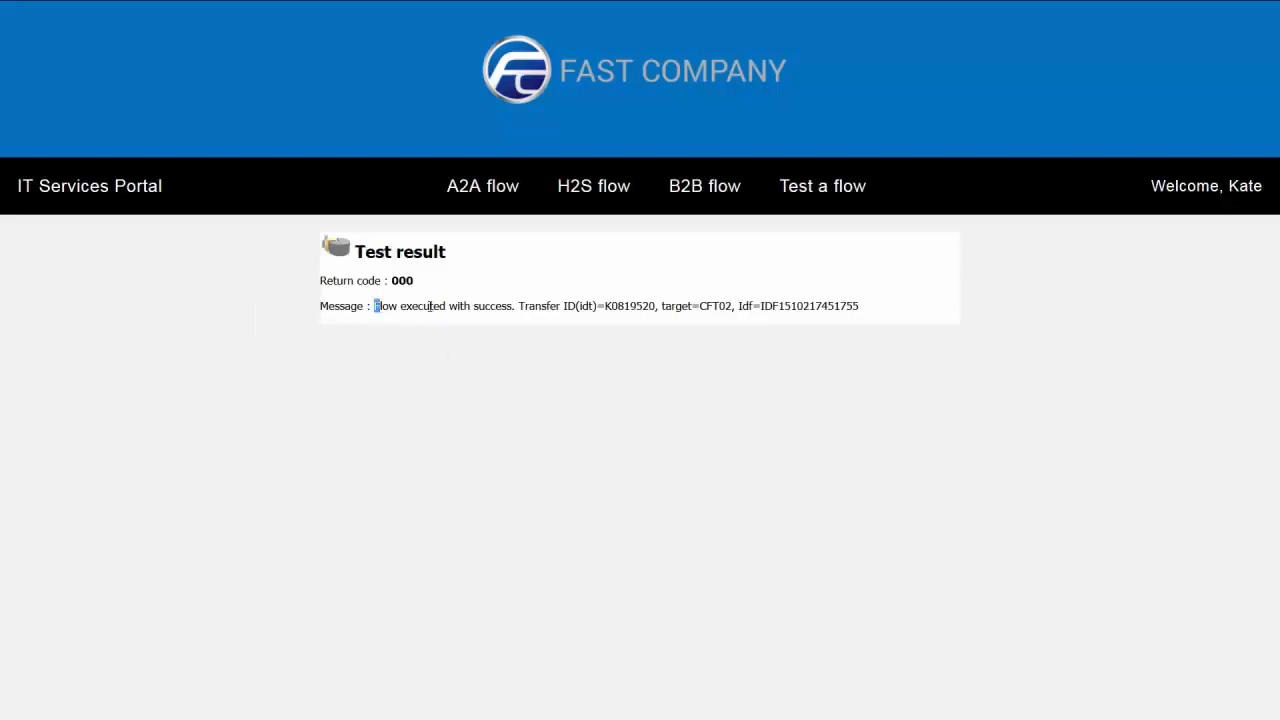
# Highlight the 'Flow executed with success' message in the test result.
pyautogui.moveTo(375, 306); pyautogui.dragTo(512, 306)
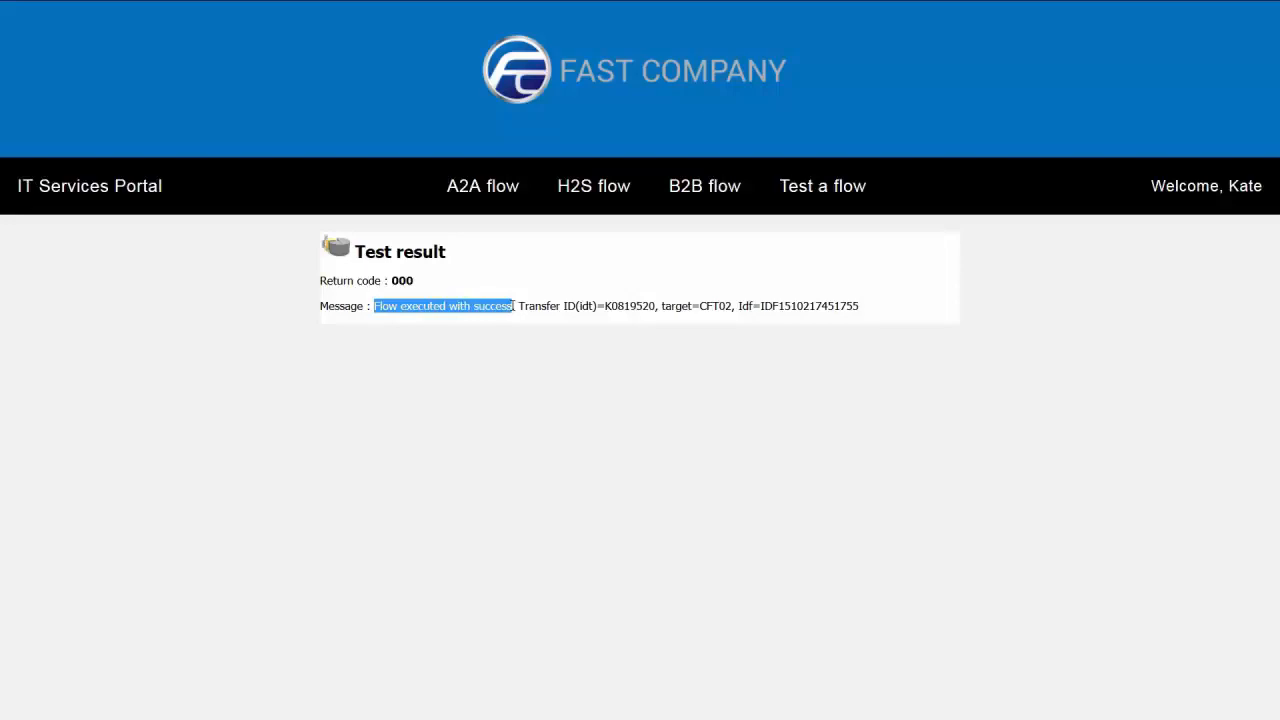